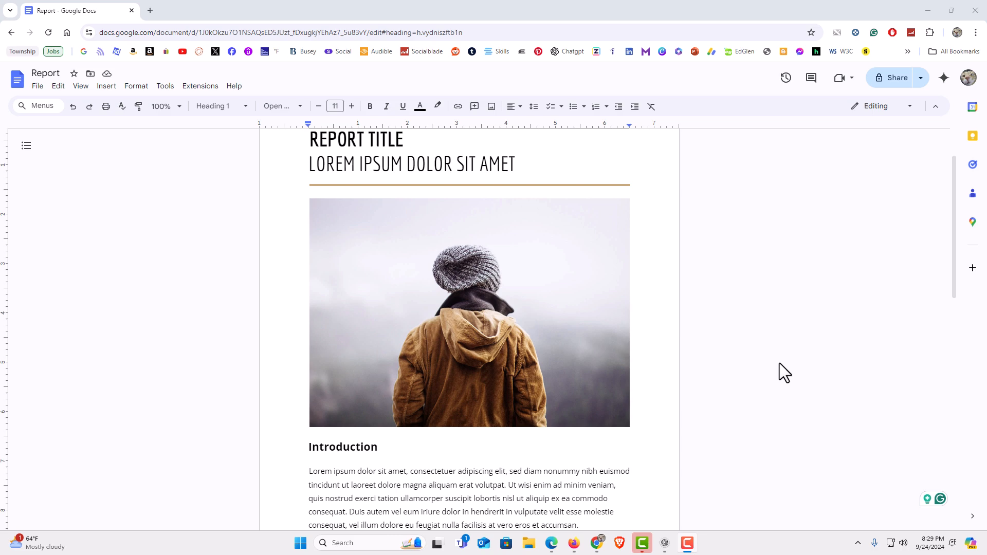
pyautogui.moveTo(732, 368)
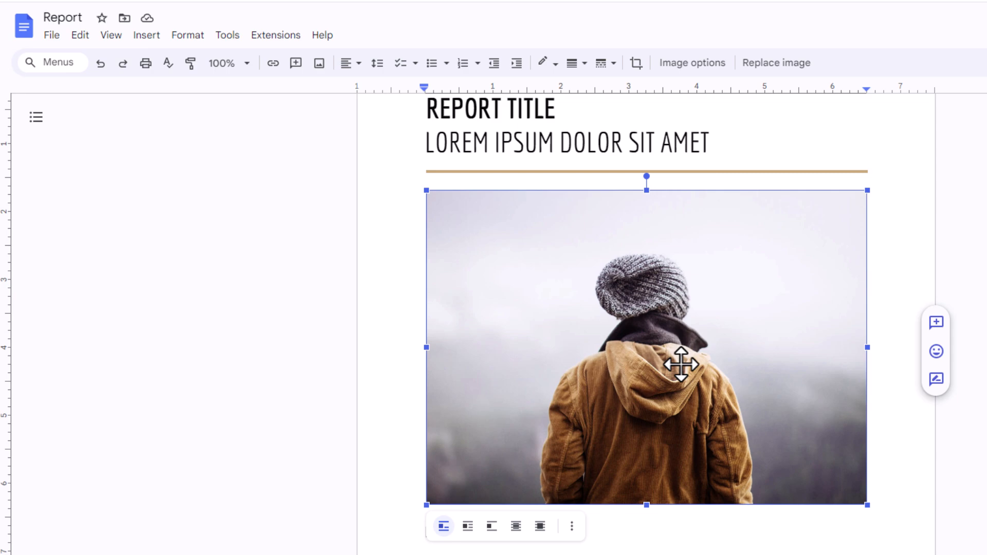
pyautogui.moveTo(506, 270)
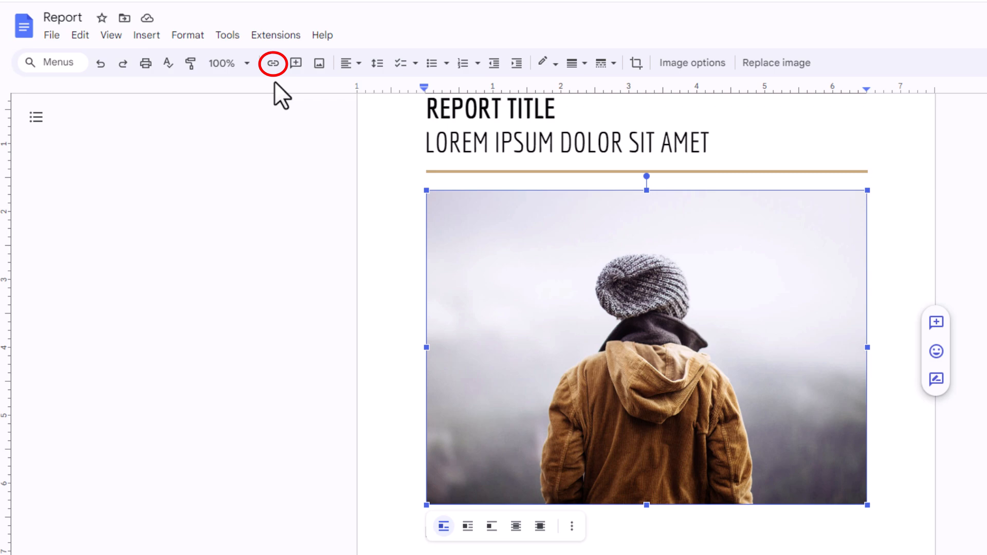
pyautogui.moveTo(272, 63)
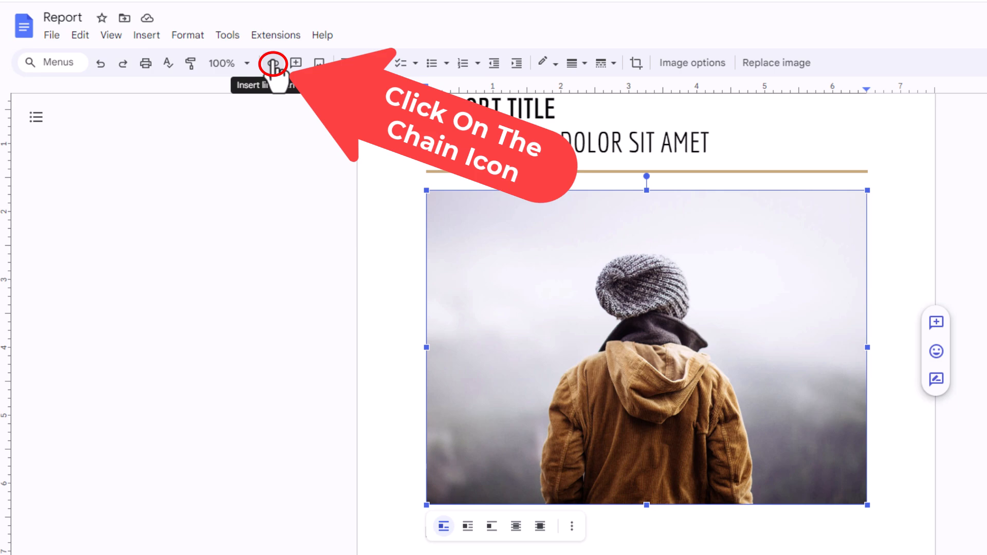
pyautogui.click(274, 62)
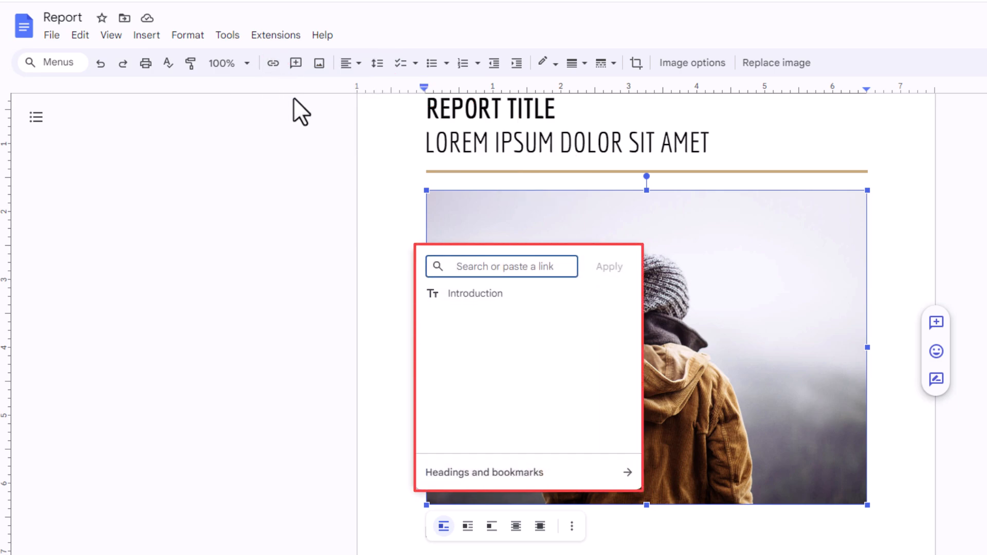
pyautogui.click(501, 266)
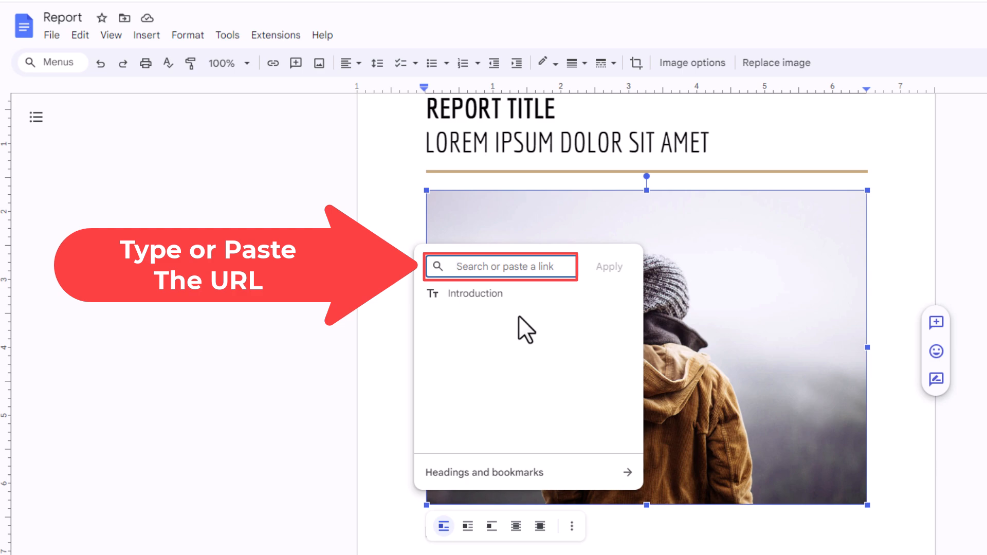
pyautogui.write('https://www.google.com/')
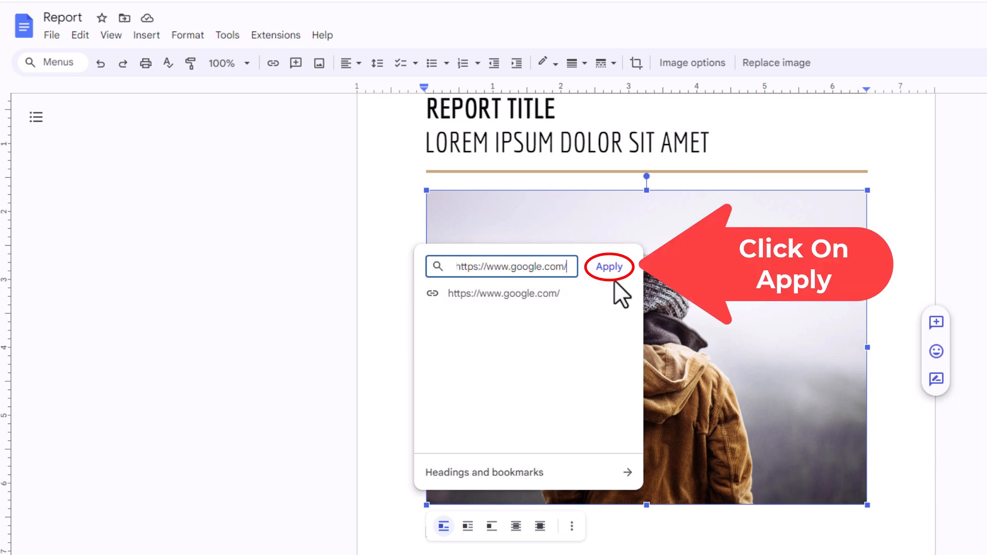
# Step: Apply the google.com link so the photo becomes a live hyperlink
pyautogui.click(608, 266)
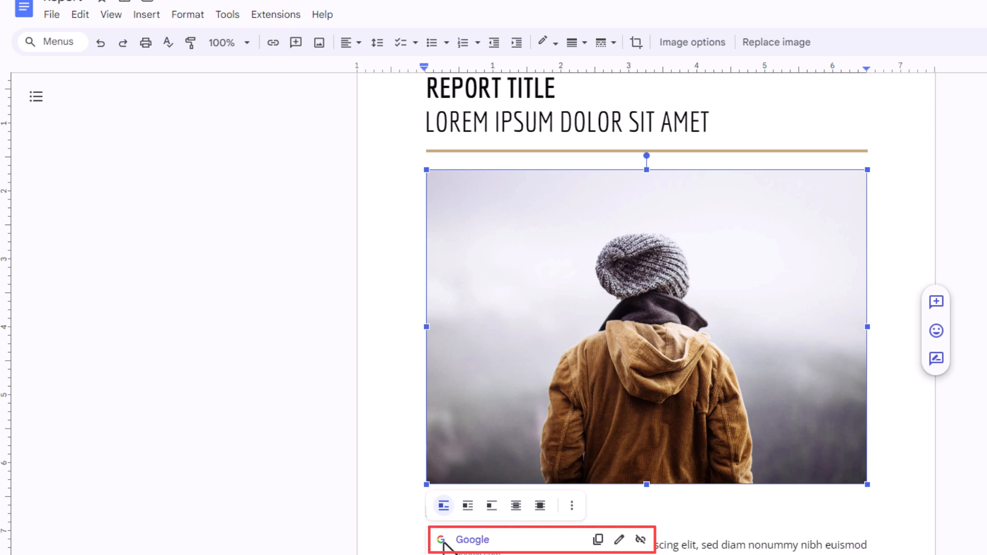
pyautogui.moveTo(479, 546)
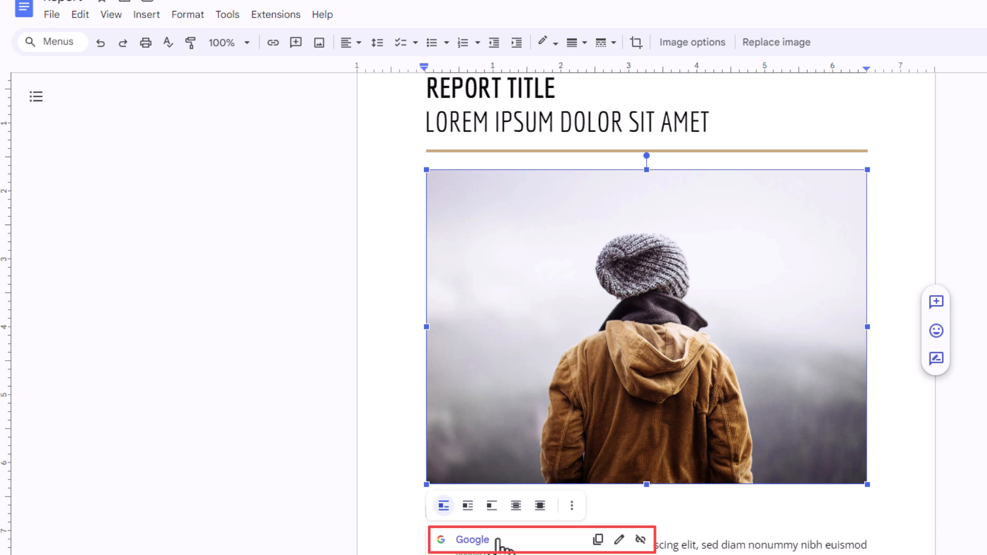
pyautogui.moveTo(585, 324)
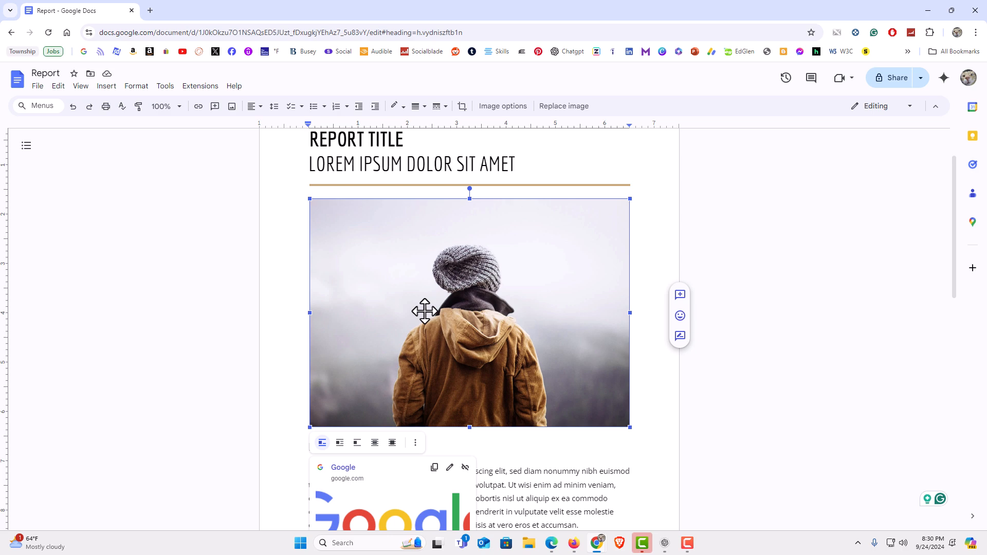
# Step: Follow the photo's link to the Google homepage in a new tab, then return to the report
pyautogui.click(343, 467)
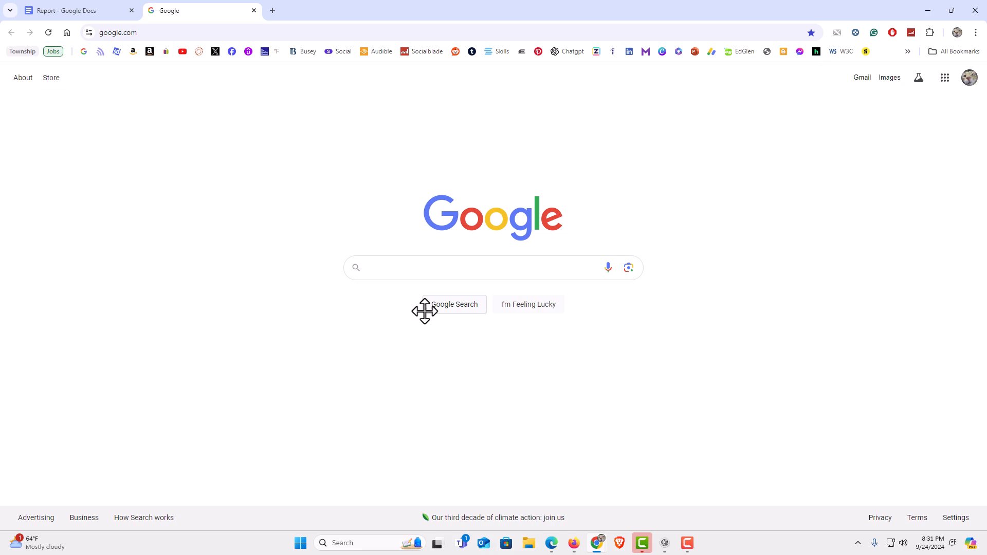
pyautogui.click(75, 11)
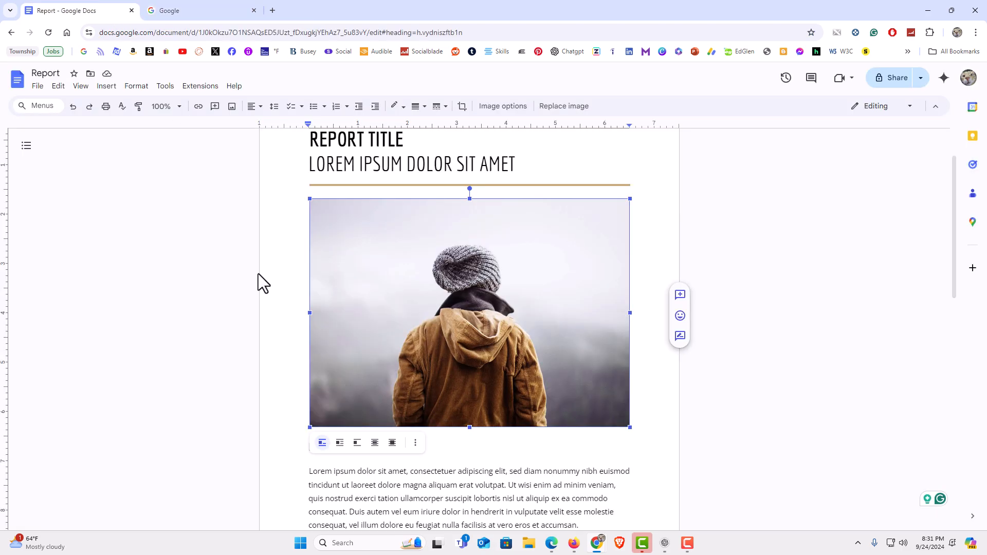